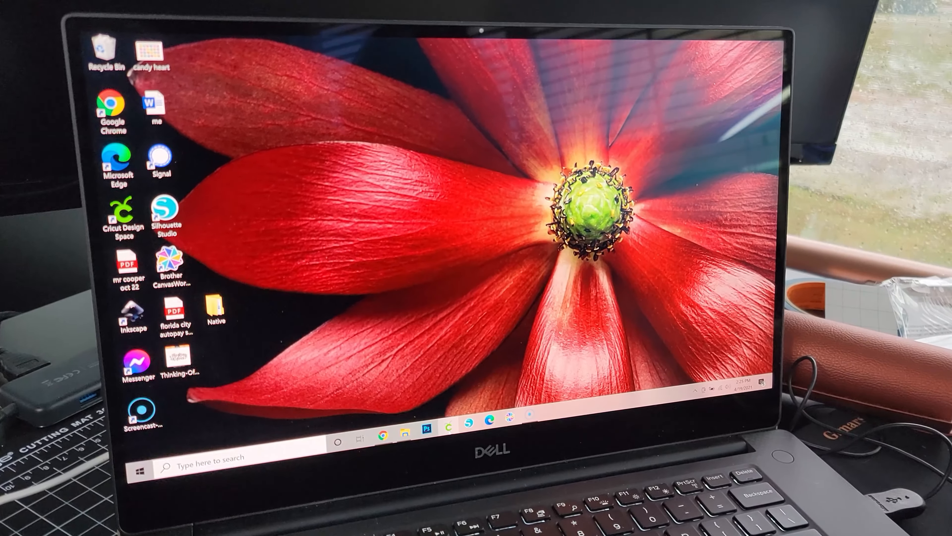
Launch Cricut Design Space from the desktop shortcut to reach its Home page.
{"action": "double_click", "coordinate": [119, 210]}
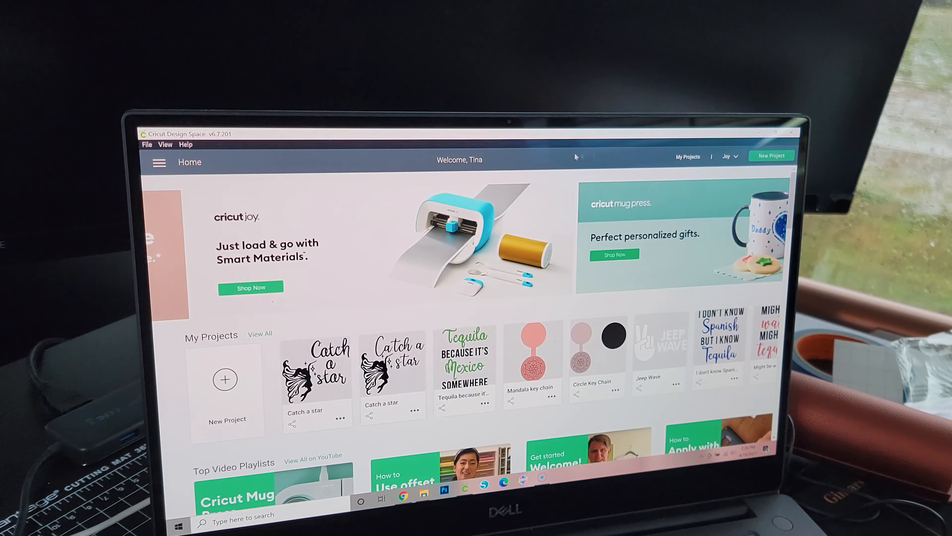
Start a new blank Untitled canvas from the Home screen.
{"action": "left_click", "coordinate": [719, 108]}
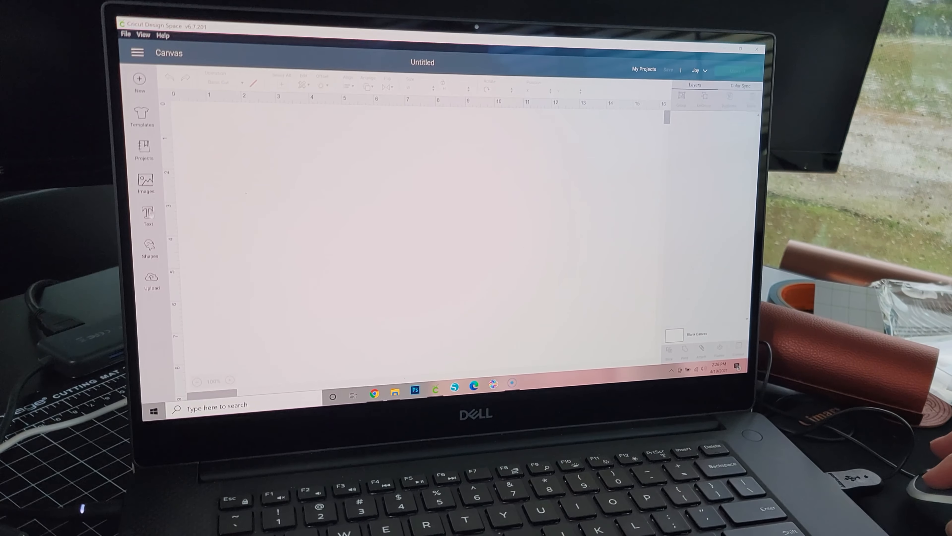
Browse the Projects library results for 'mom card' Mother's Day designs.
{"action": "left_click", "coordinate": [144, 148]}
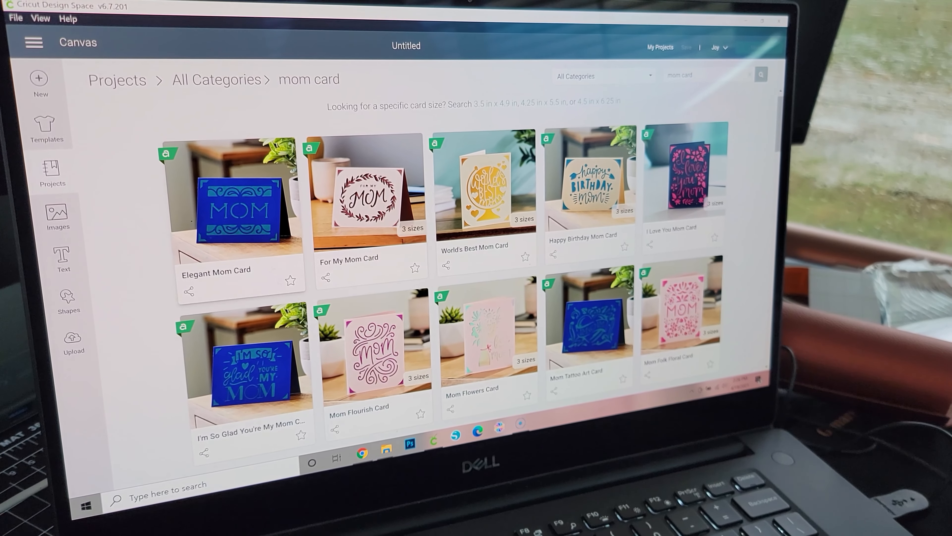
{"action": "scroll", "scroll_direction": "down", "scroll_amount": 3}
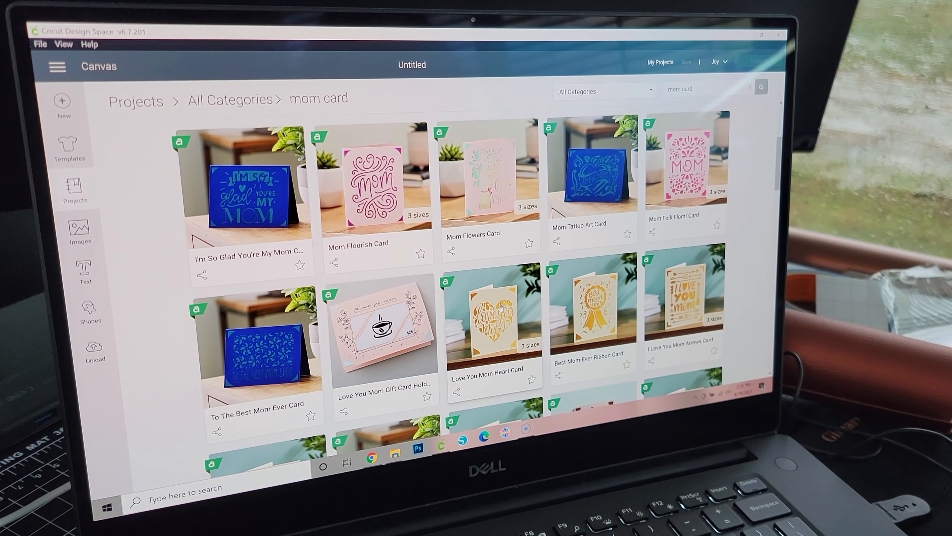
Choose the Love You Mom Heart Card at 4.25 x 5.5 in finished size and send it to Make It.
{"action": "left_click", "coordinate": [492, 322]}
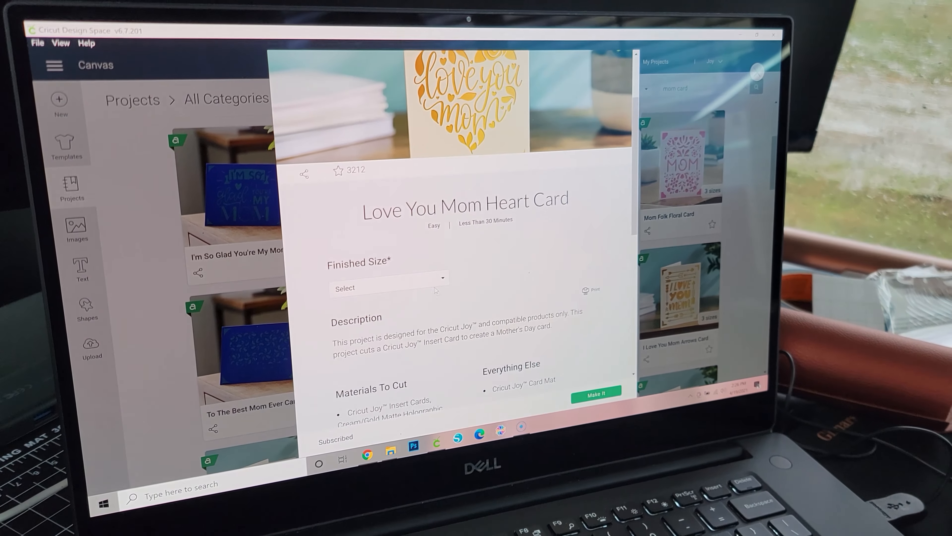
{"action": "left_click", "coordinate": [389, 299]}
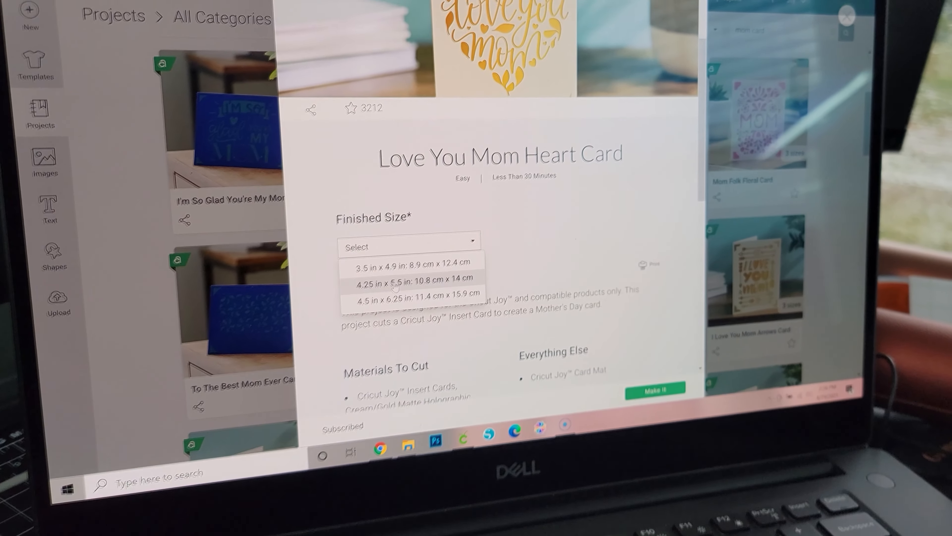
{"action": "left_click", "coordinate": [413, 282]}
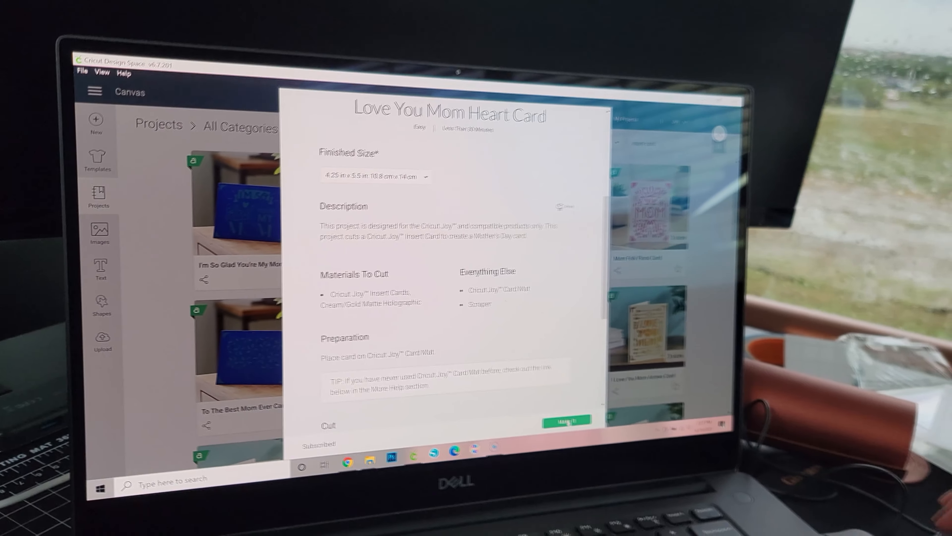
{"action": "left_click", "coordinate": [565, 420]}
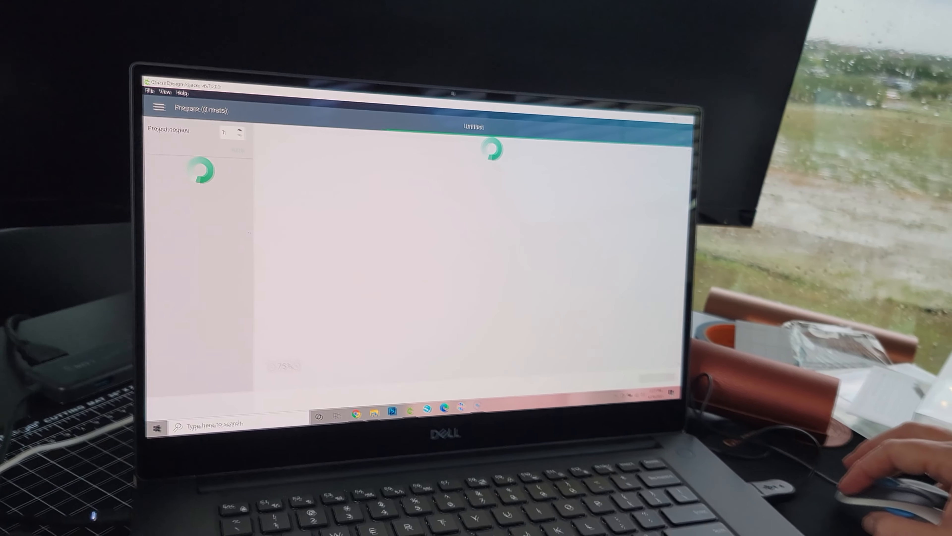